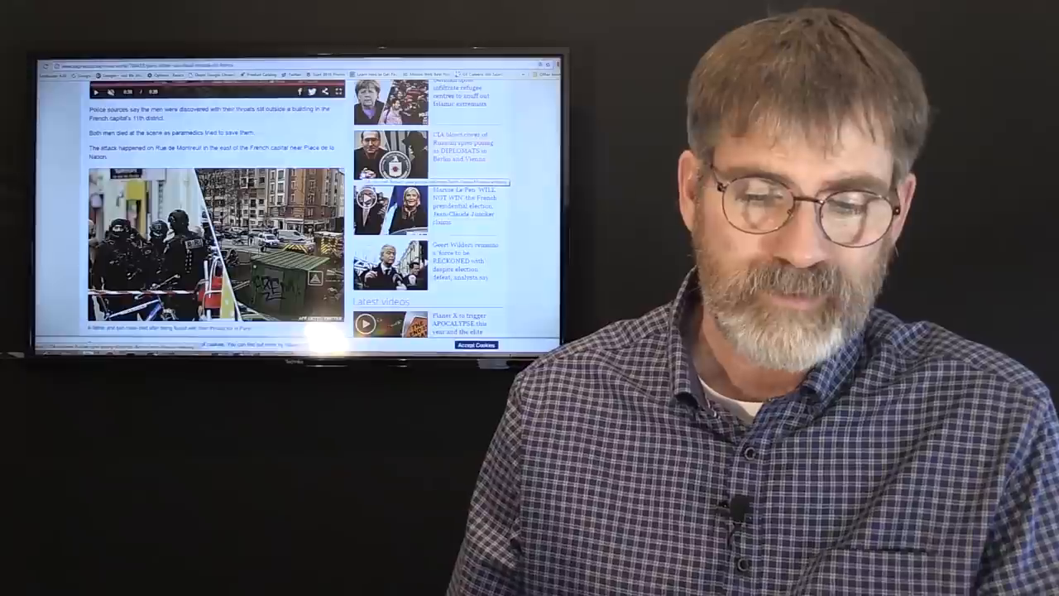
pyautogui.scroll(-3)
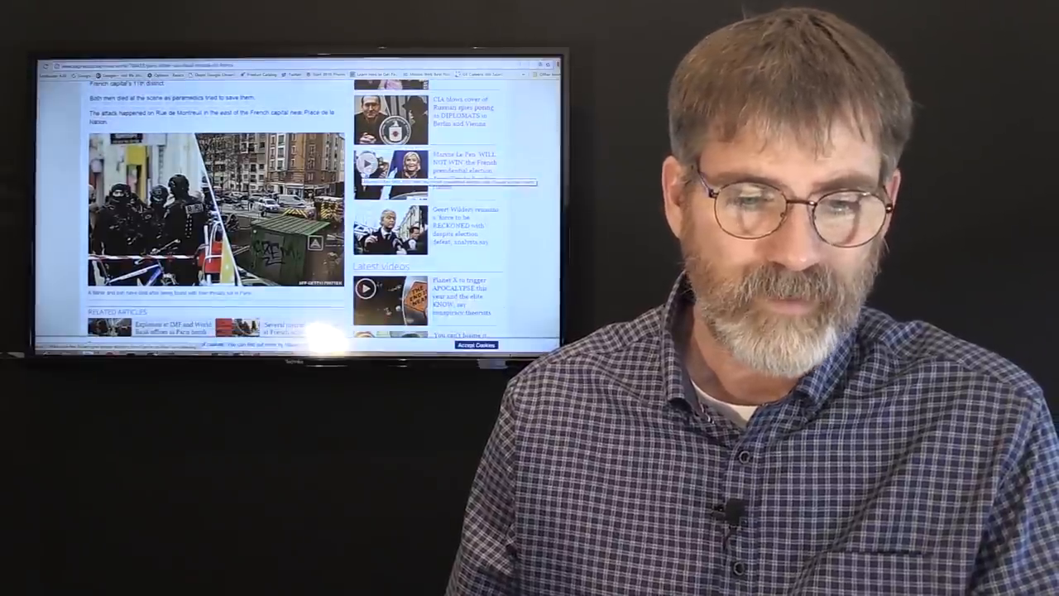